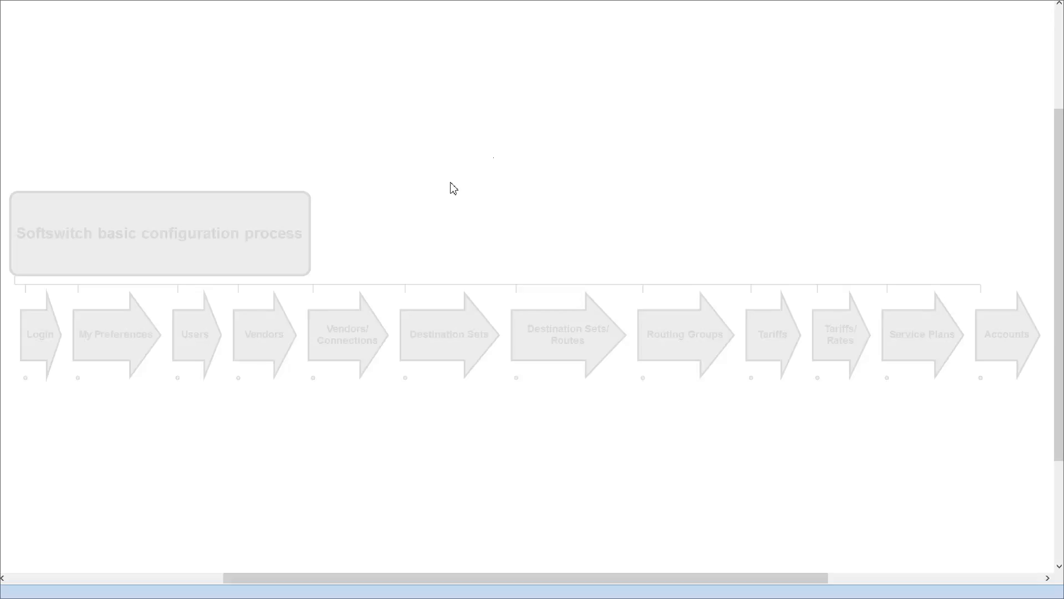
mouse_move(295, 201)
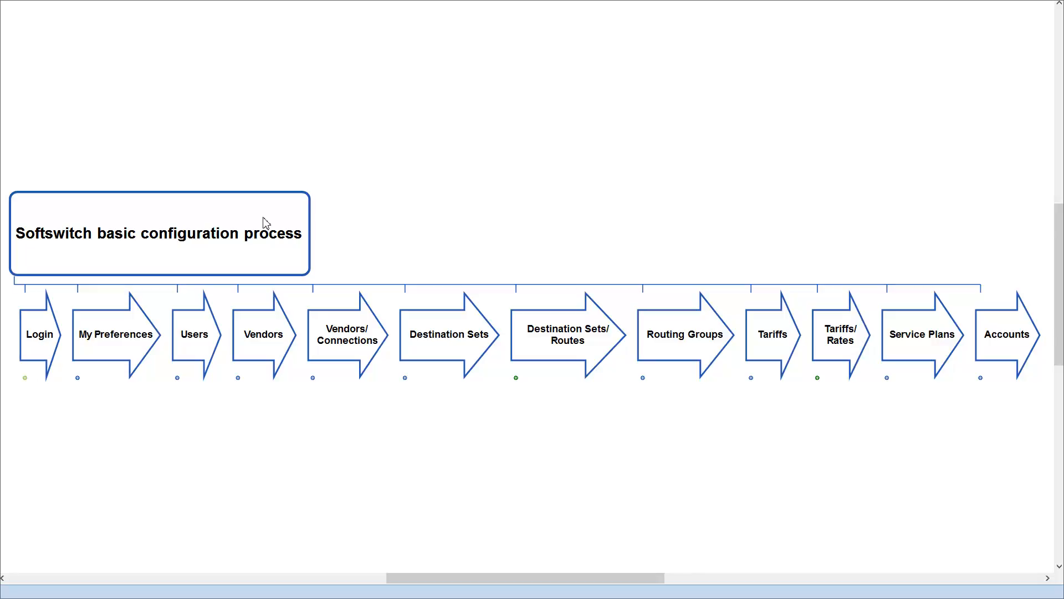
mouse_move(91, 253)
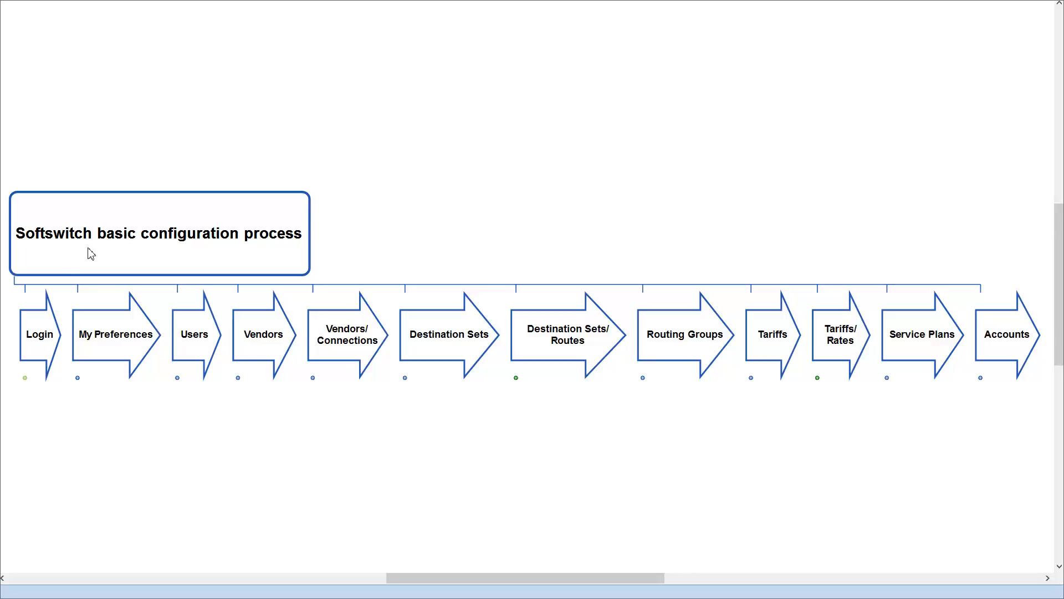
- Advance to the Login step shown beside the Customer sign-in page of the portal
click(39, 335)
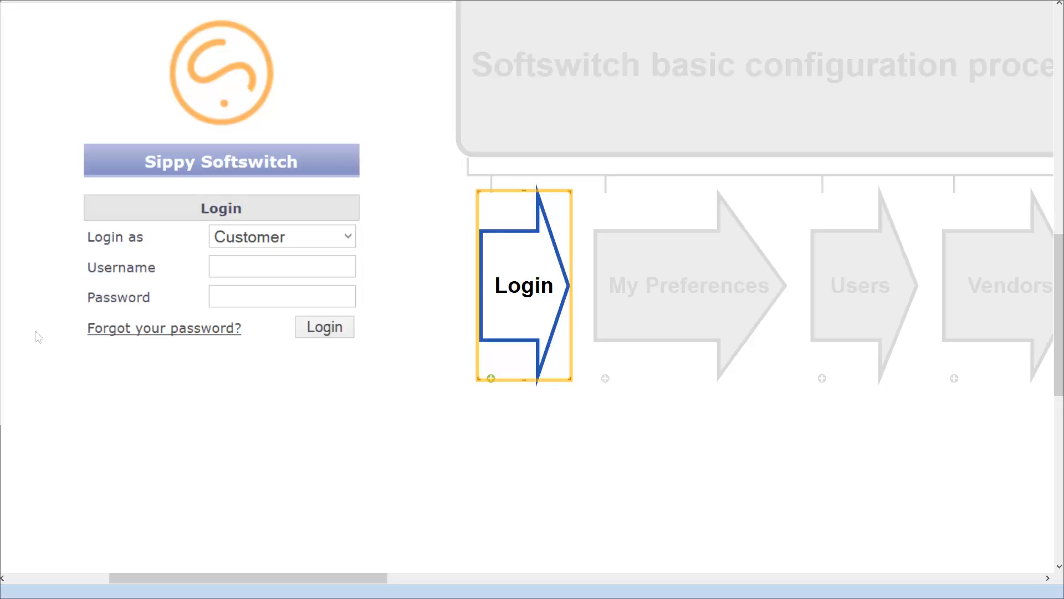
mouse_move(512, 323)
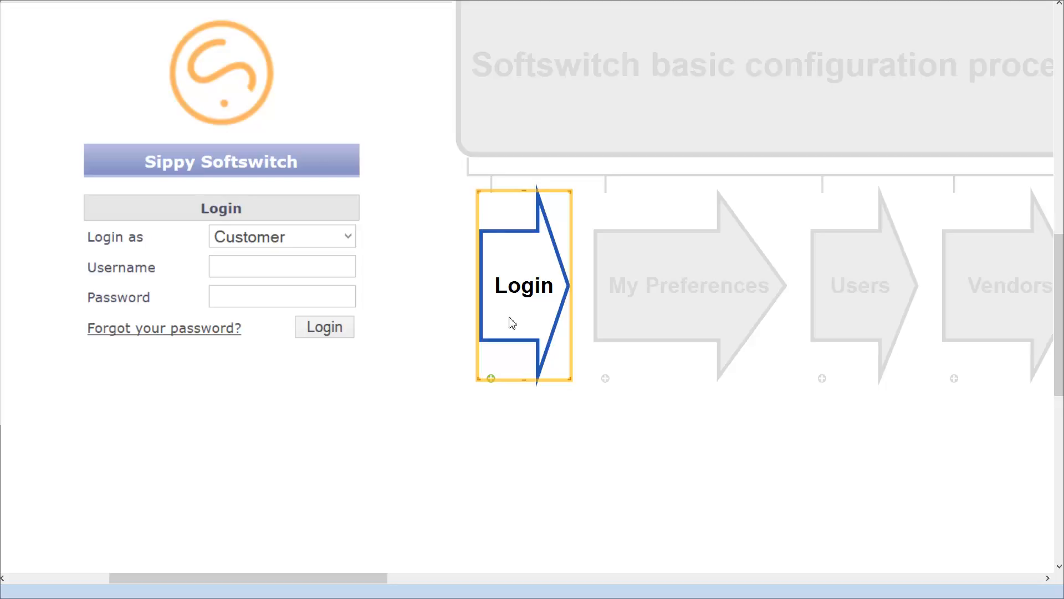
- Advance past Green Telecom's Vendor Connections to the Destination Sets step listing three sets
click(324, 326)
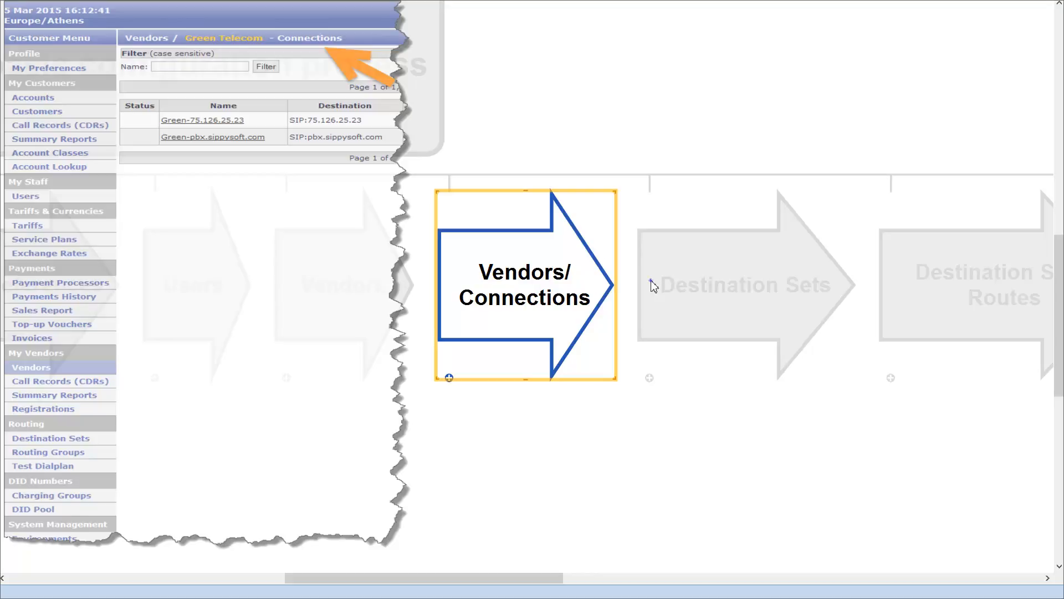
click(49, 438)
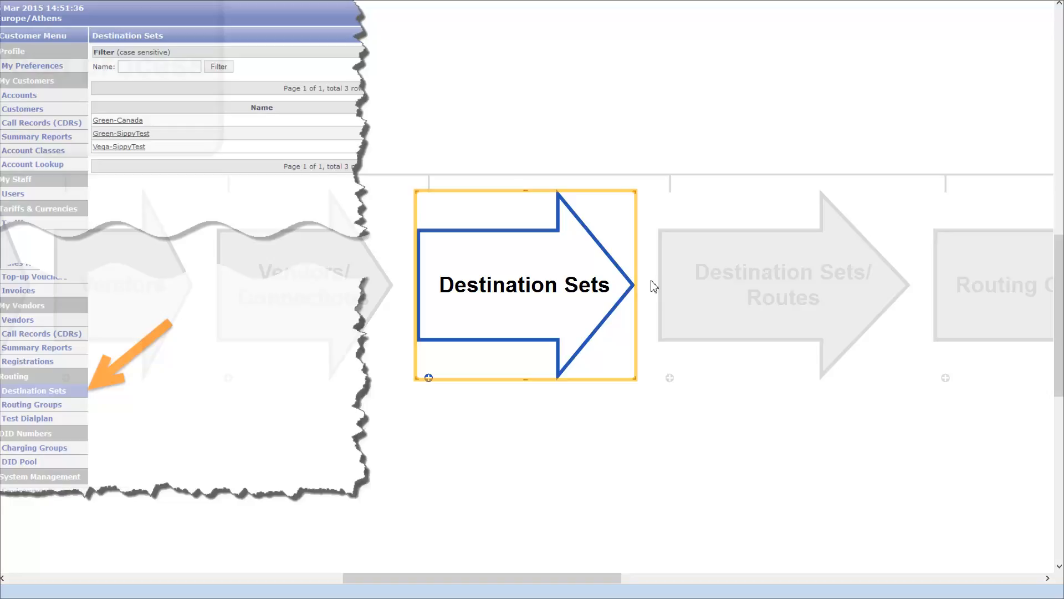
mouse_move(671, 286)
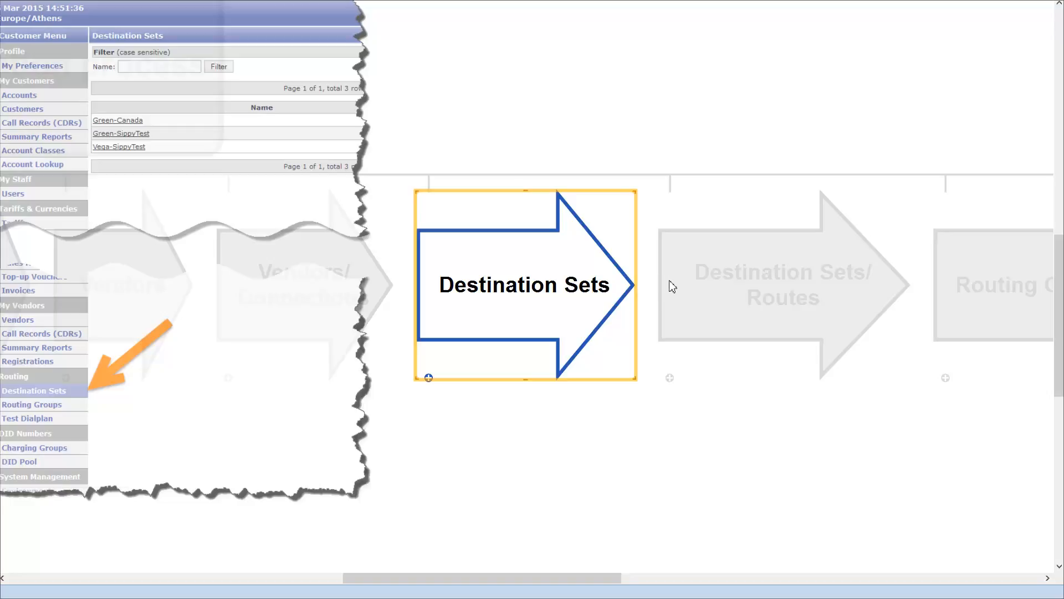
- Advance to Destination Sets/Routes showing Green-SippyTest routes for Washington, Bahamas and Brazil
click(121, 133)
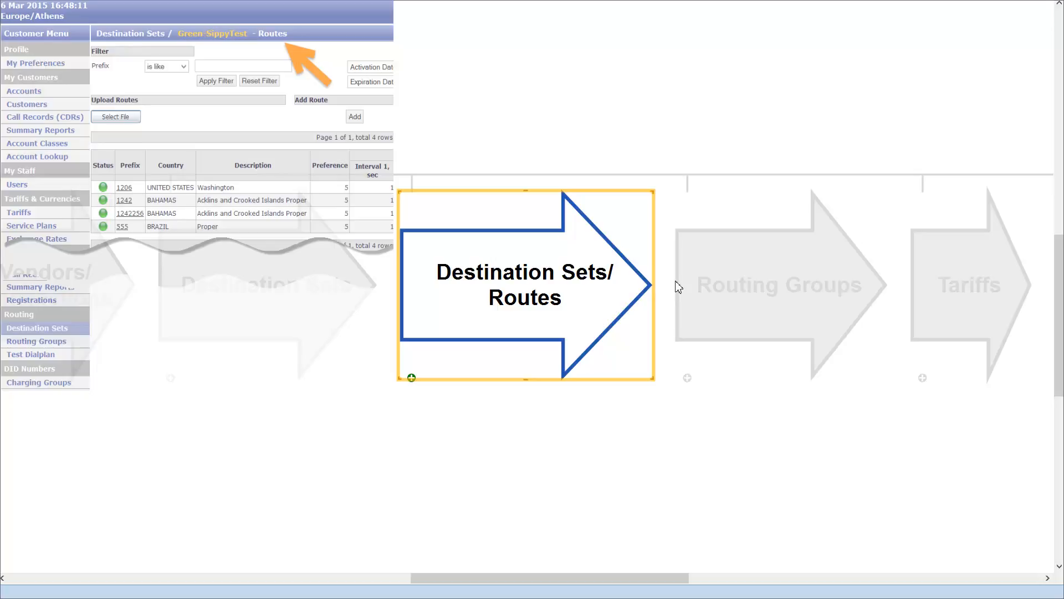
mouse_move(717, 288)
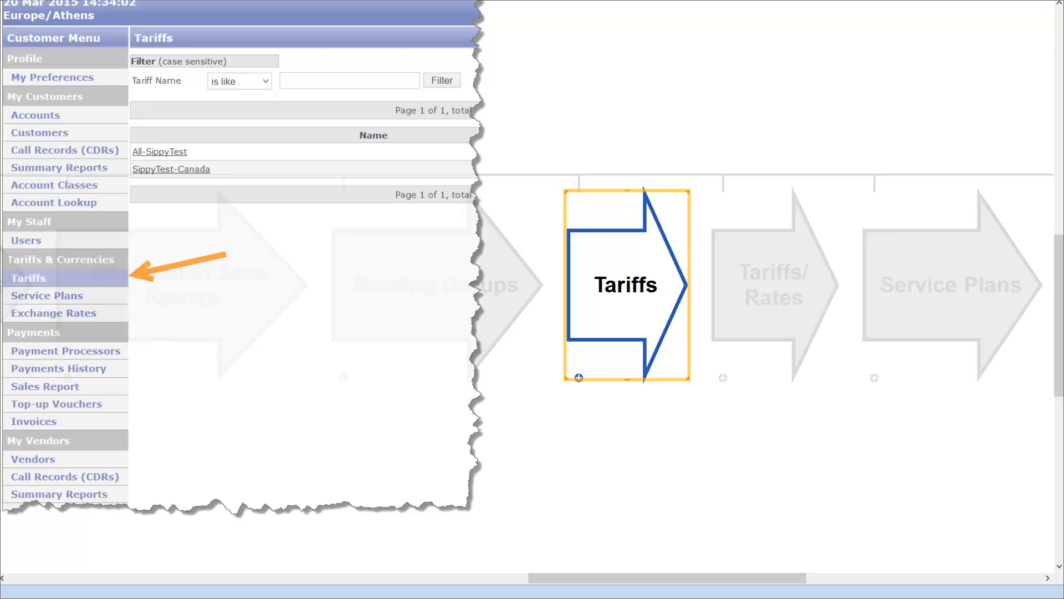
- Advance to Tariffs/Rates showing All-SippyTest rates for Washington and Bahamas prefixes
click(160, 151)
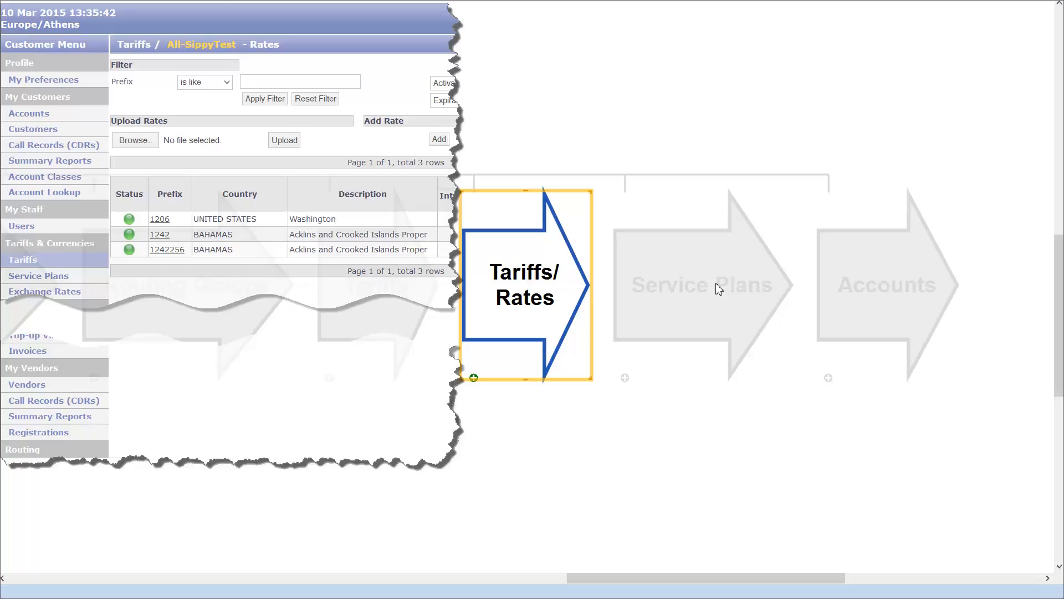
mouse_move(705, 289)
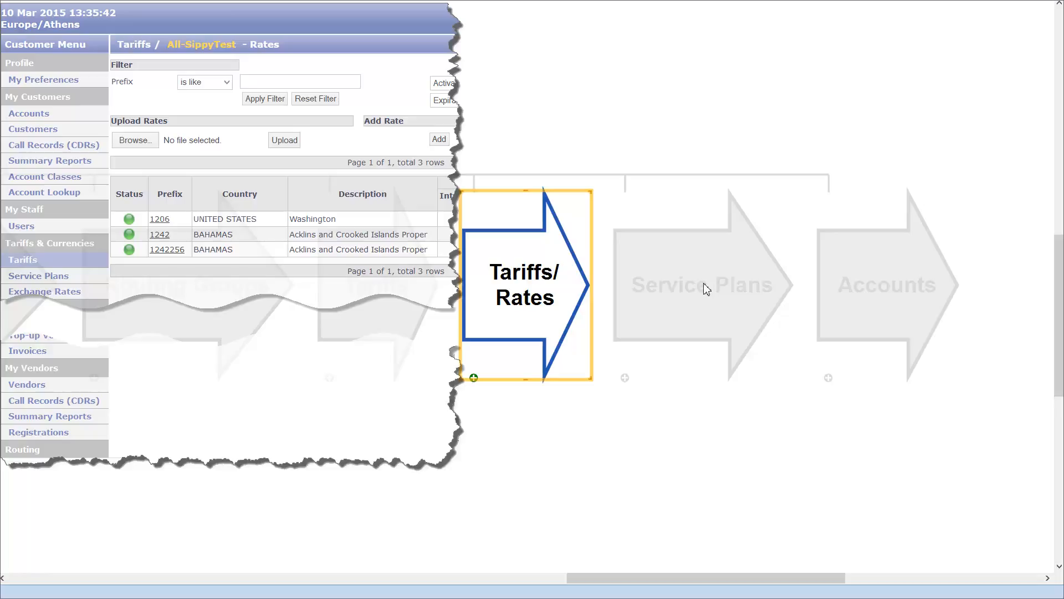